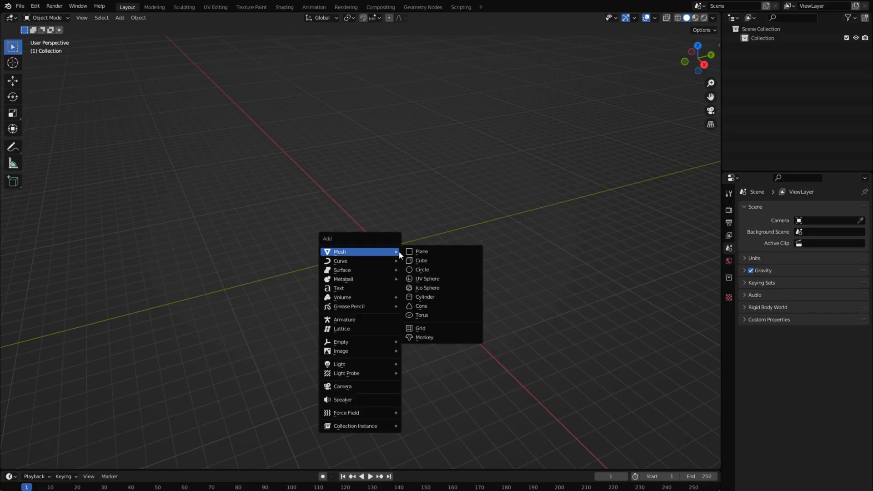
Join two linked torus rings, set their origin to the cursor, and array them 21 times
{"action": "left_click", "coordinate": [422, 315]}
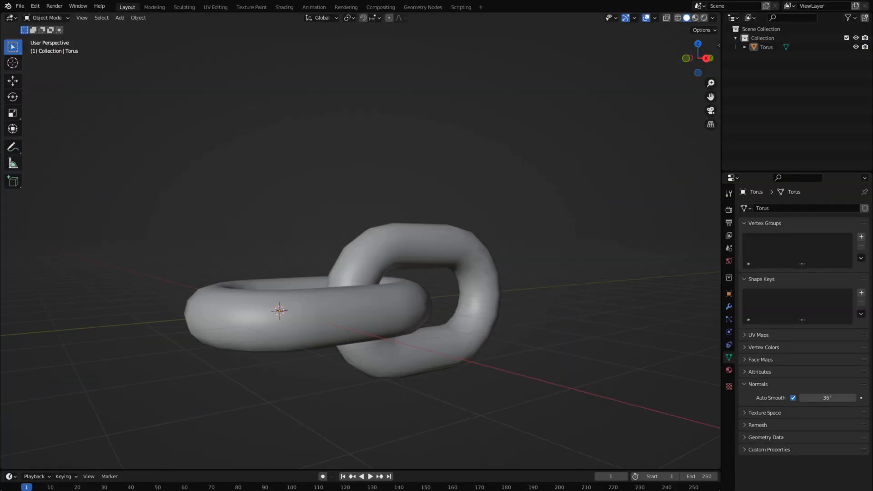
{"action": "key", "text": "Tab"}
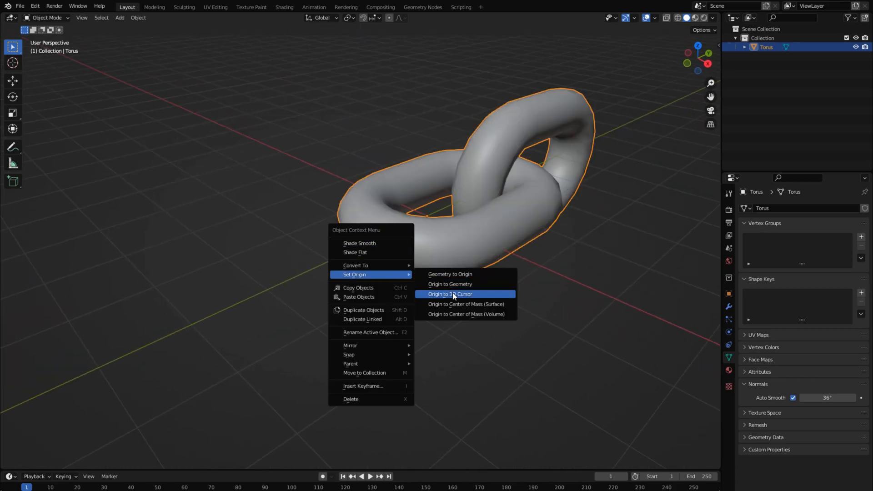
{"action": "left_click", "coordinate": [449, 294]}
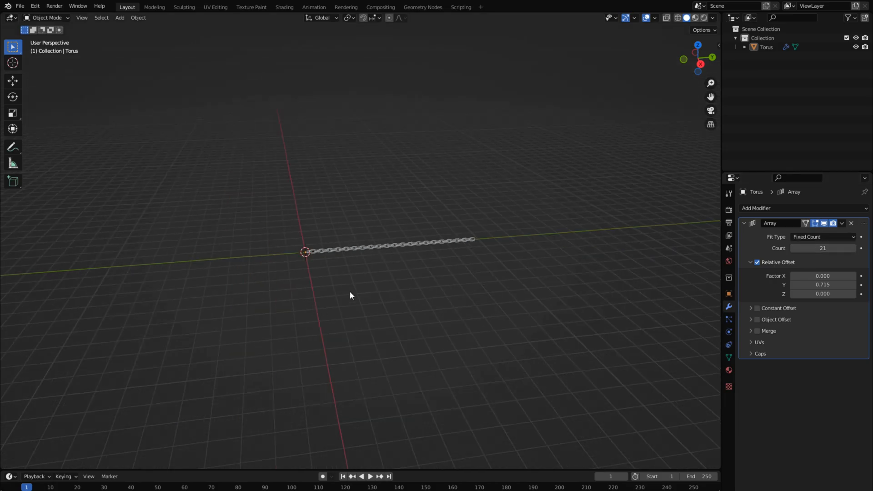
Add a wire-displayed cube and stretch it in Edit Mode along the chain
{"action": "left_click", "coordinate": [120, 17]}
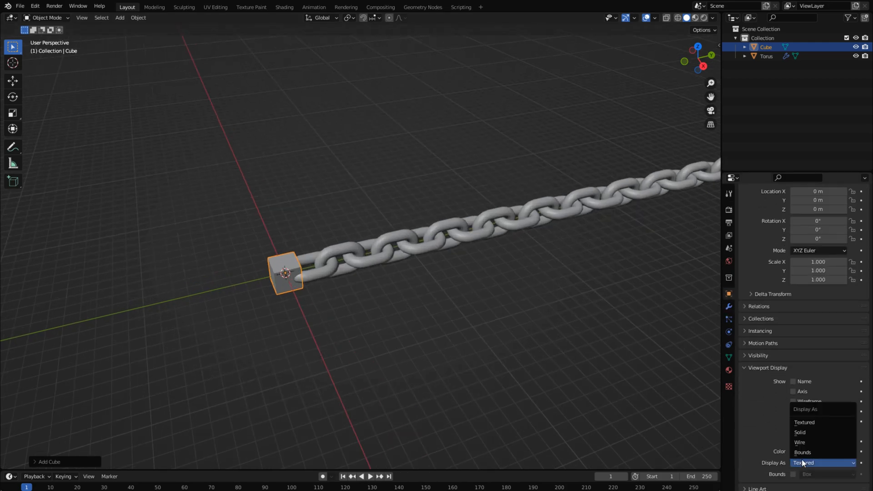
{"action": "left_click", "coordinate": [799, 442]}
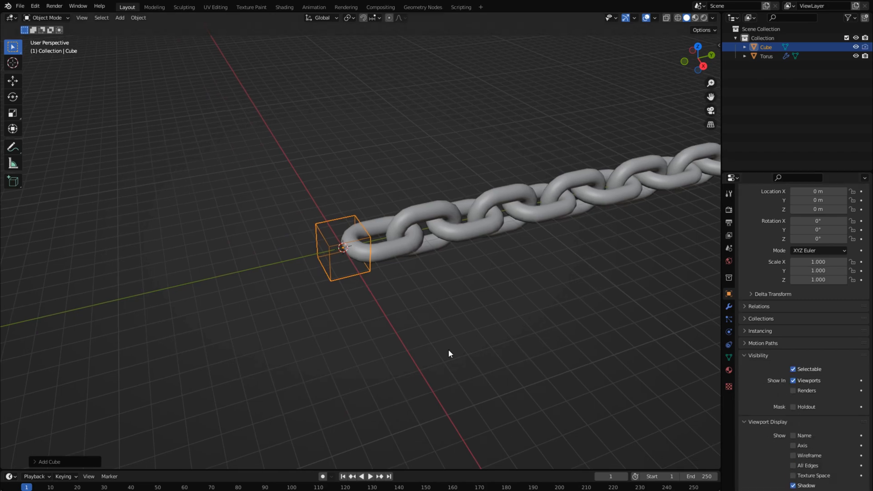
{"action": "key", "text": "Tab"}
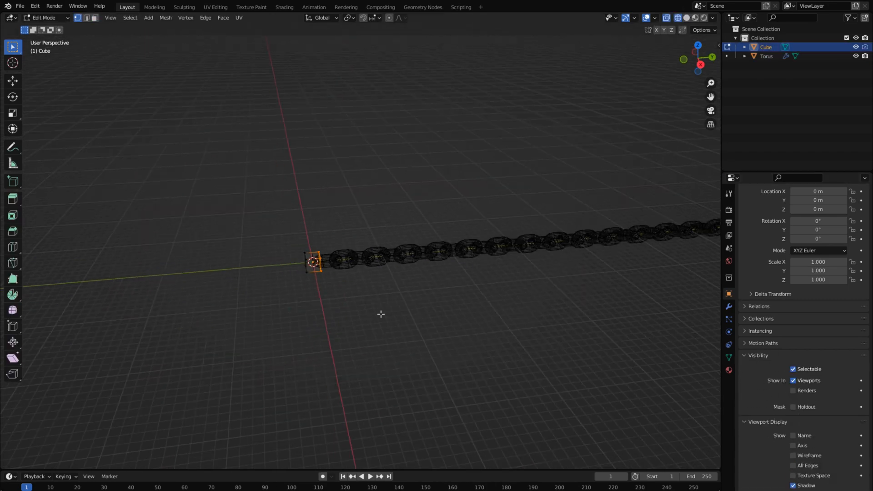
{"action": "key", "text": "Tab"}
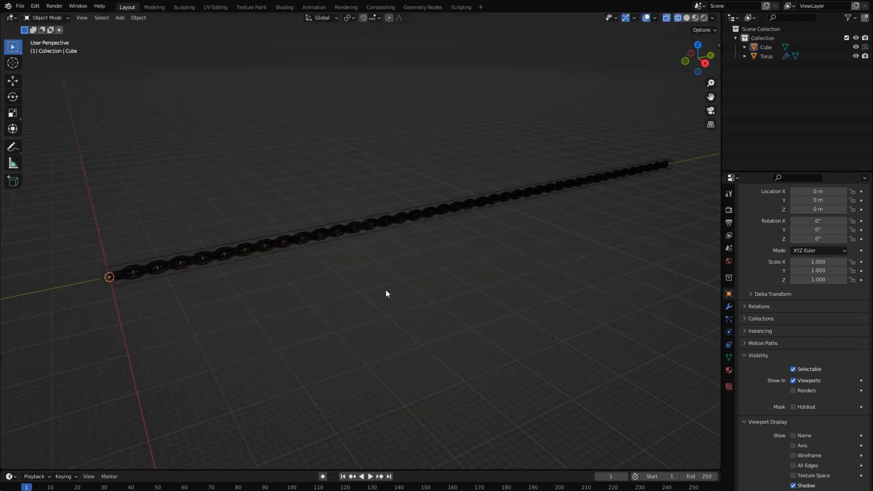
{"action": "key", "text": "Tab"}
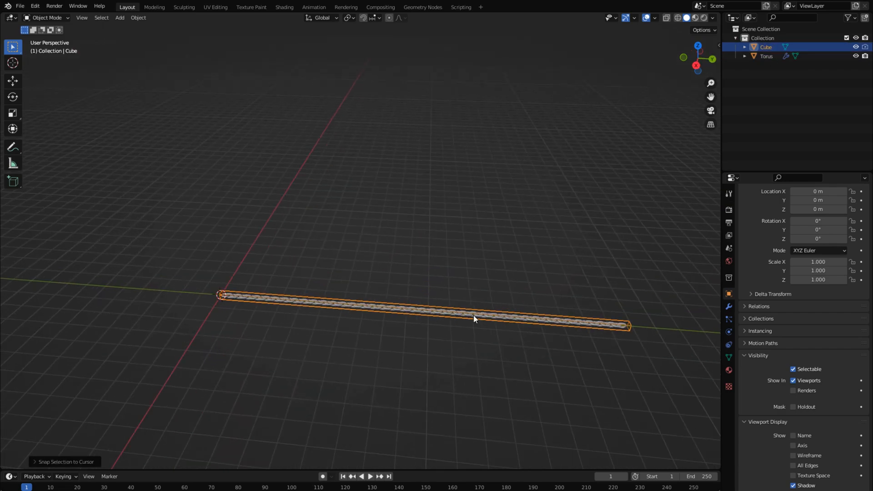
{"action": "key", "text": "Tab"}
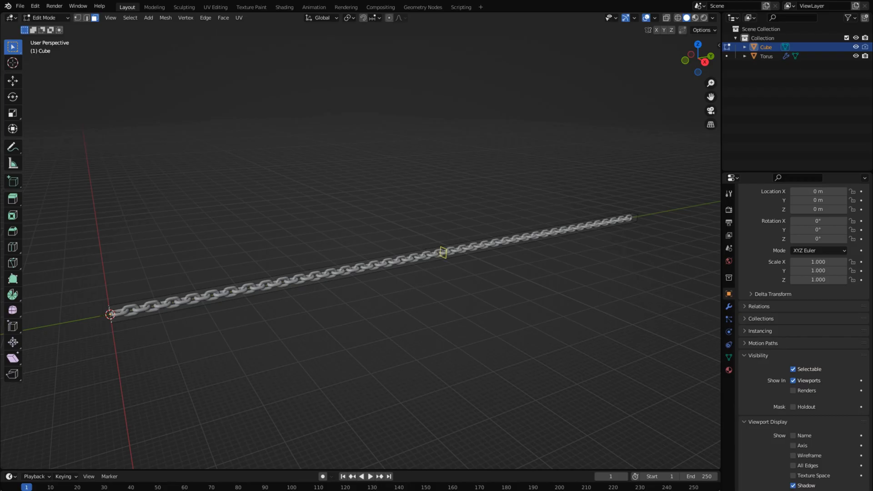
Subdivide the box with 100 cuts
{"action": "type", "text": "100"}
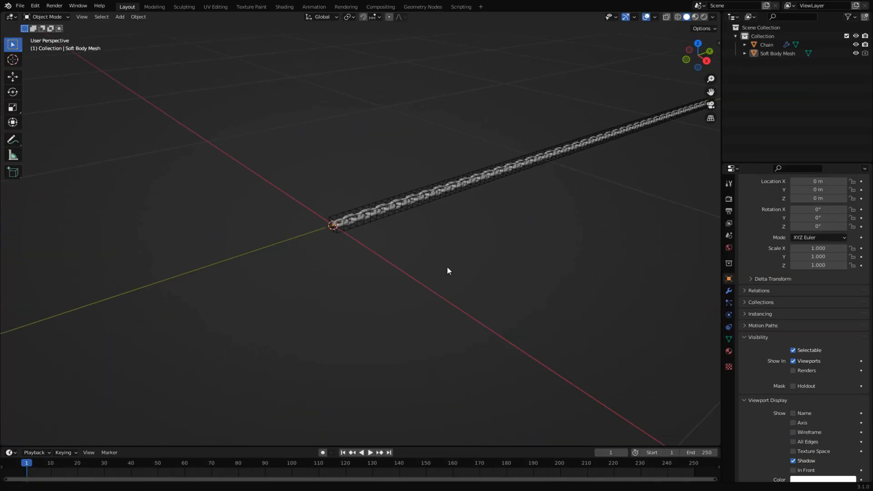
Add a Bezier circle, curve-deform the chain along it, and raise the Array count
{"action": "left_click", "coordinate": [119, 16]}
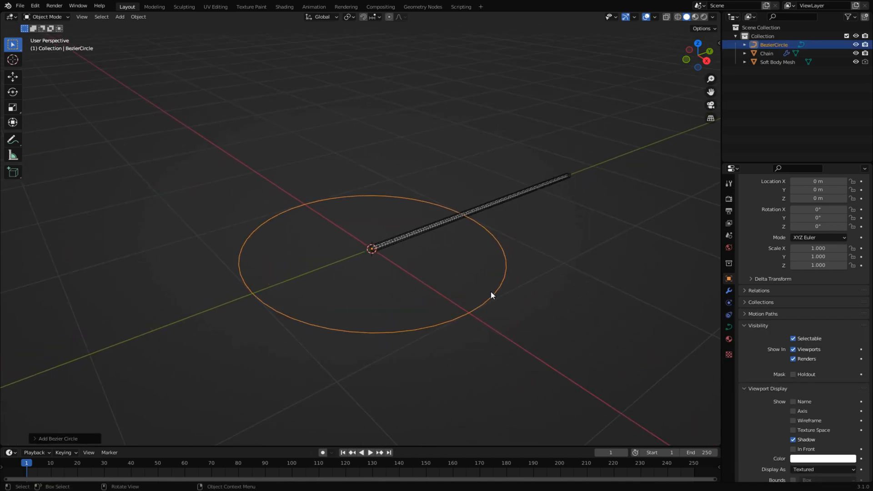
{"action": "left_click", "coordinate": [777, 197]}
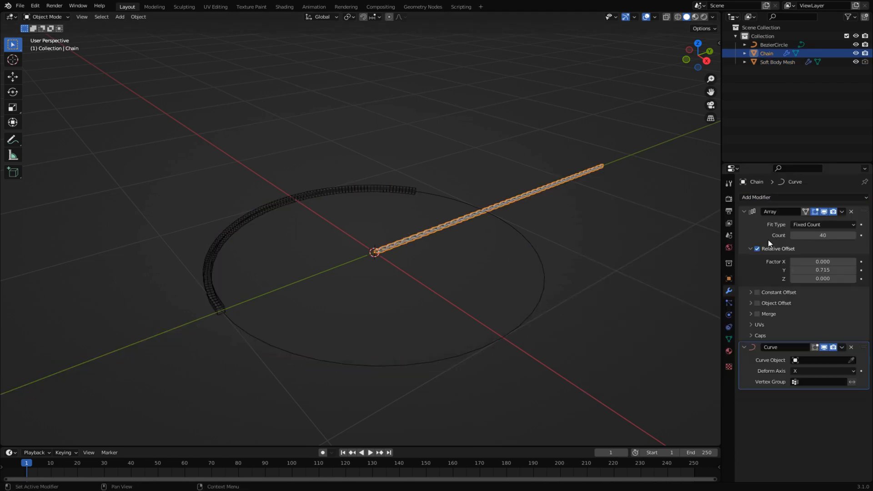
{"action": "left_click", "coordinate": [823, 360]}
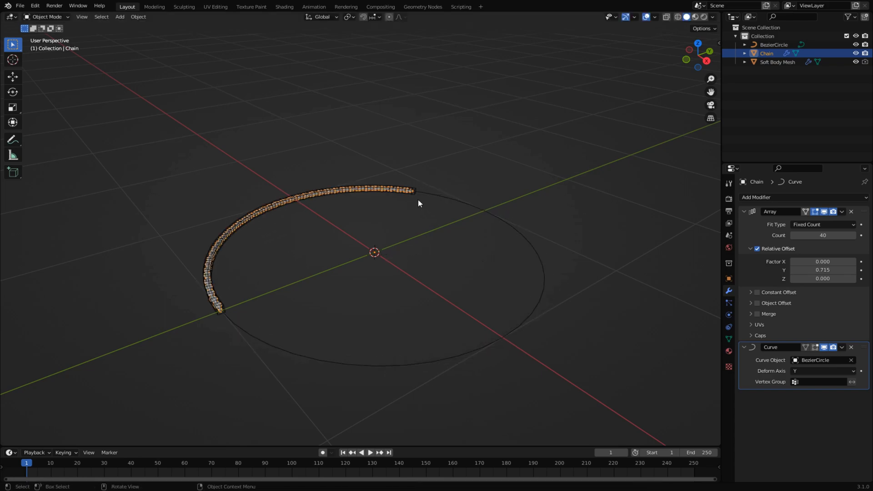
{"action": "left_click", "coordinate": [823, 236]}
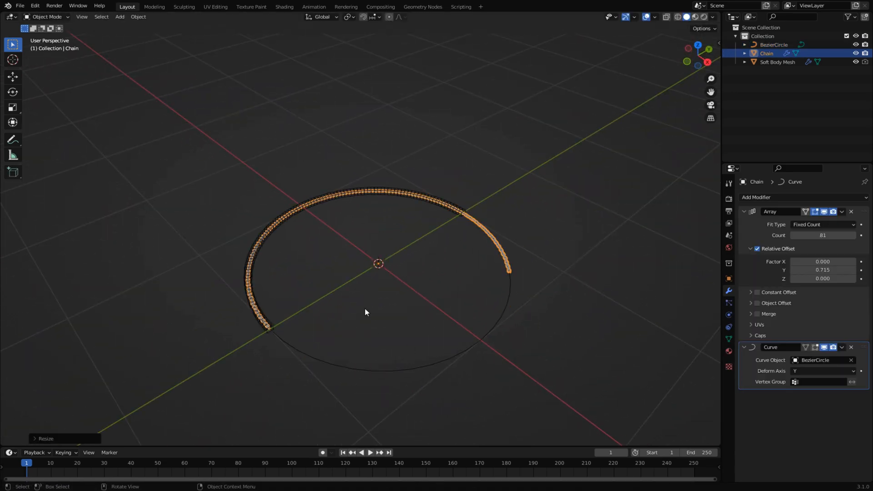
{"action": "key", "text": "s"}
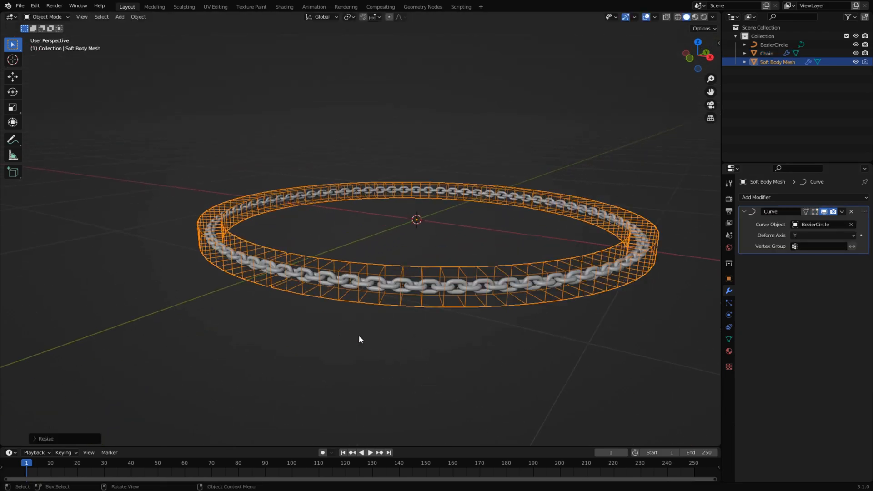
Import the animated Ch36 character armature from FBX
{"action": "key", "text": "s"}
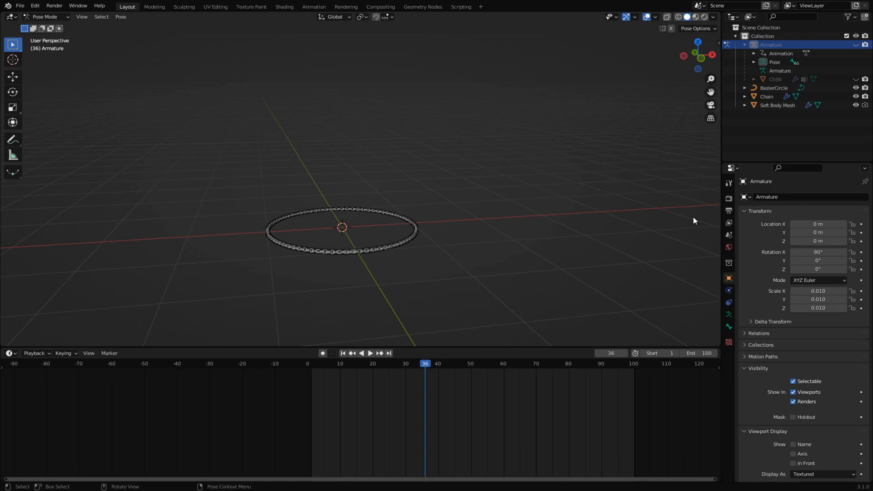
Maximise the viewport, orbit around the character, and select BezierCircle points to reshape
{"action": "left_click", "coordinate": [856, 79]}
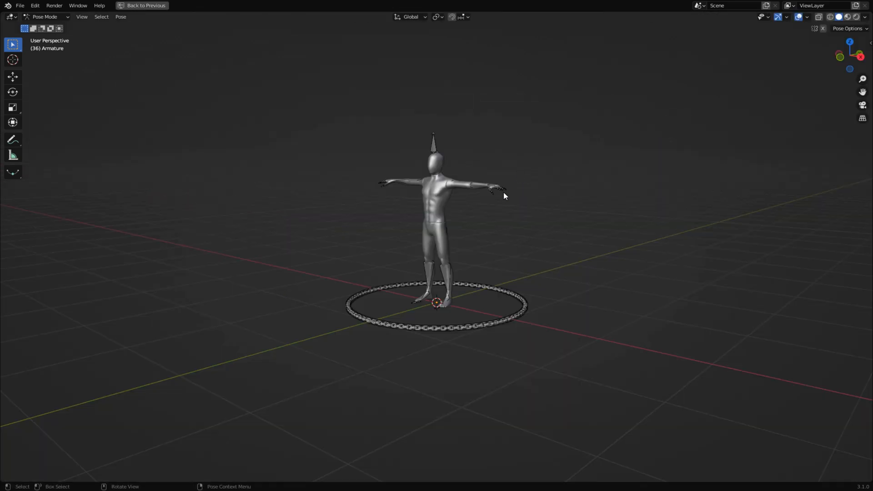
{"action": "left_click_drag", "start_coordinate": [504, 195], "coordinate": [172, 196]}
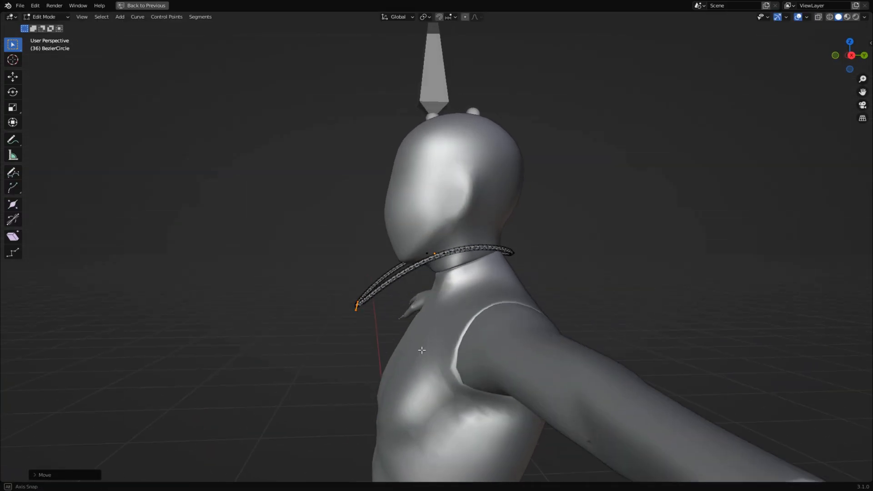
{"action": "left_click", "coordinate": [423, 17]}
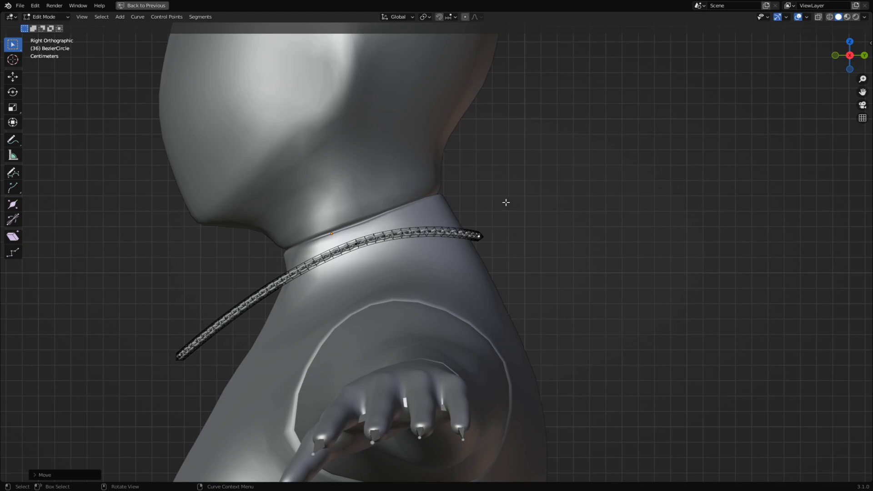
Move BezierCircle handles so the chain ring hugs the character's neck
{"action": "left_click_drag", "start_coordinate": [506, 202], "coordinate": [522, 228]}
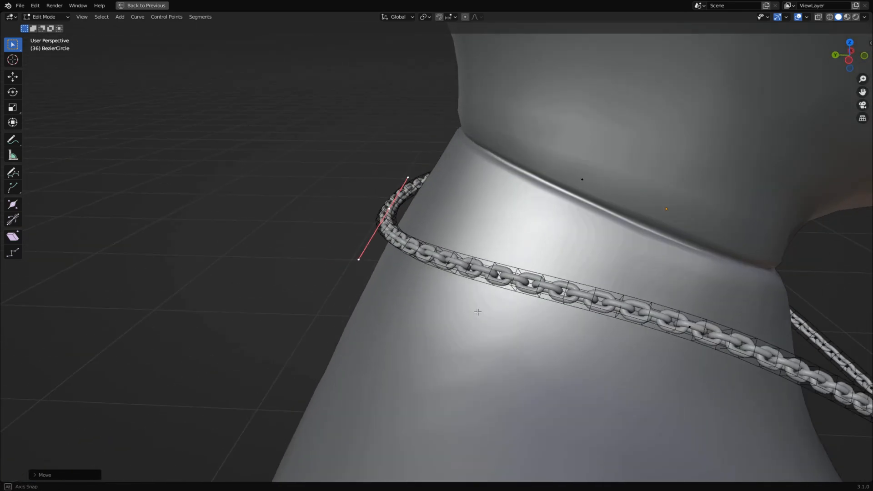
{"action": "key", "text": "g"}
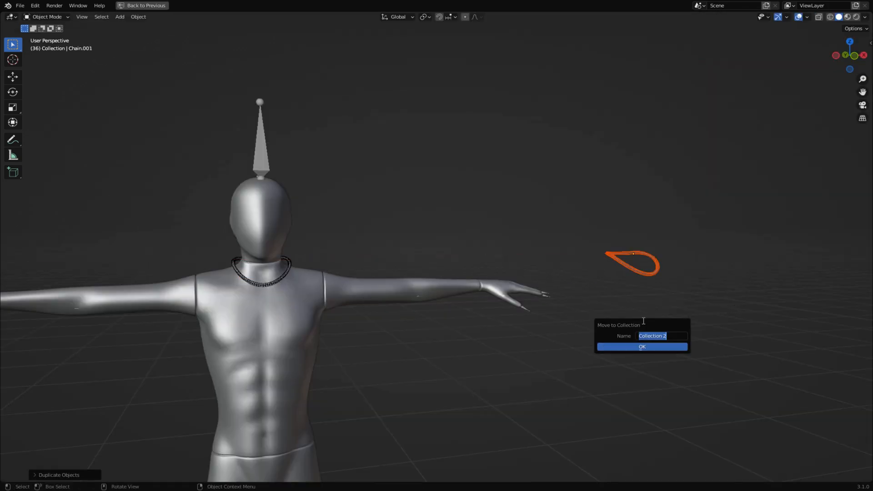
Name the new collection 'Necklace Rig' and scale the soft-body cage around the chain
{"action": "type", "text": "Necklace Rig"}
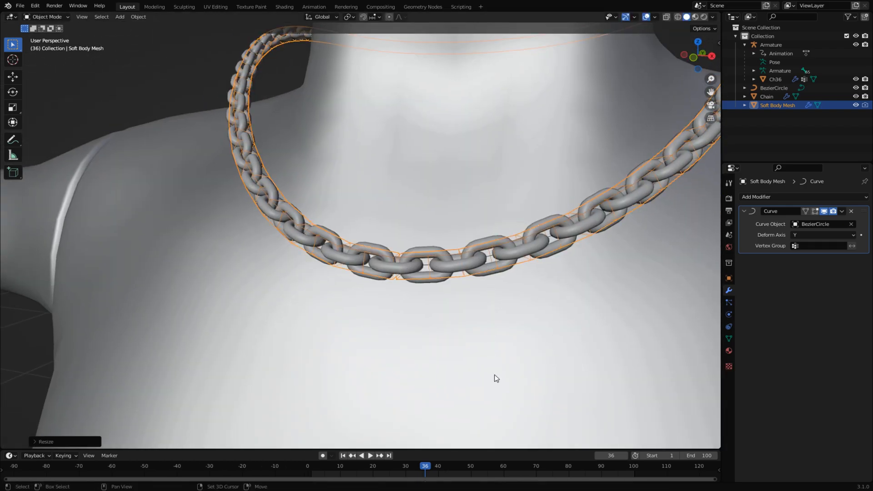
{"action": "key", "text": "s"}
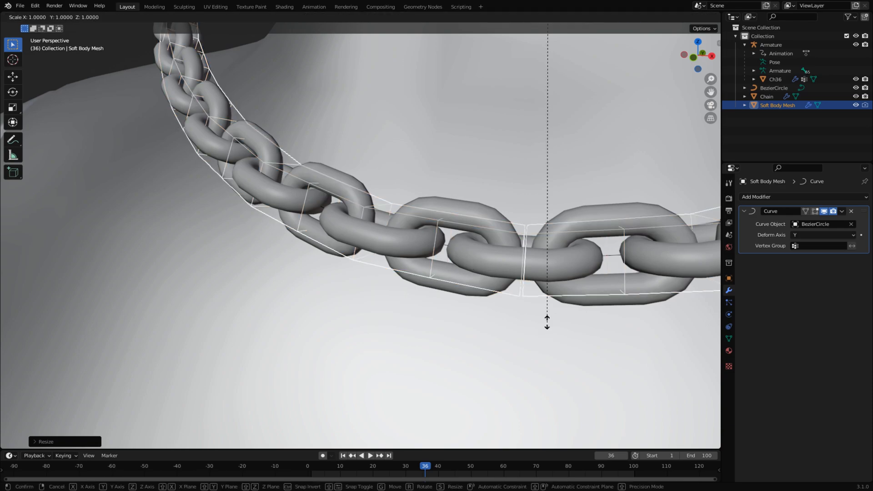
{"action": "left_click", "coordinate": [546, 326]}
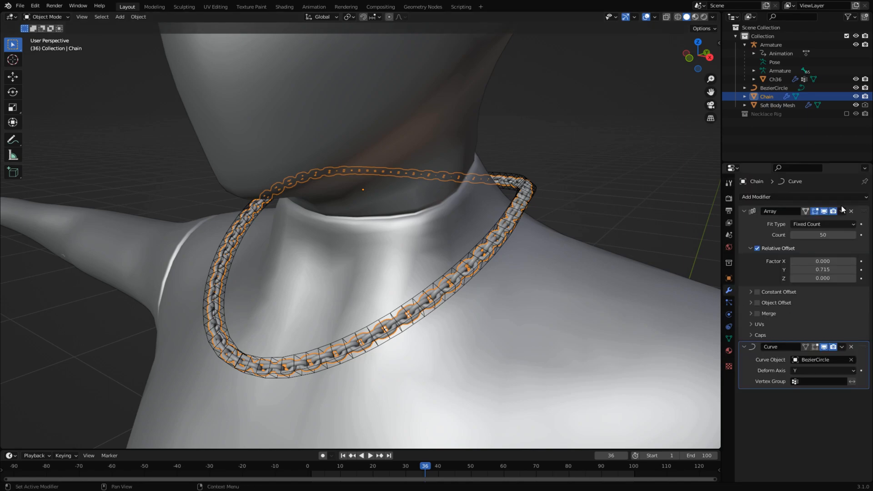
Apply the Curve modifier on Soft Body Mesh to make its necklace shape permanent
{"action": "left_click", "coordinate": [843, 211]}
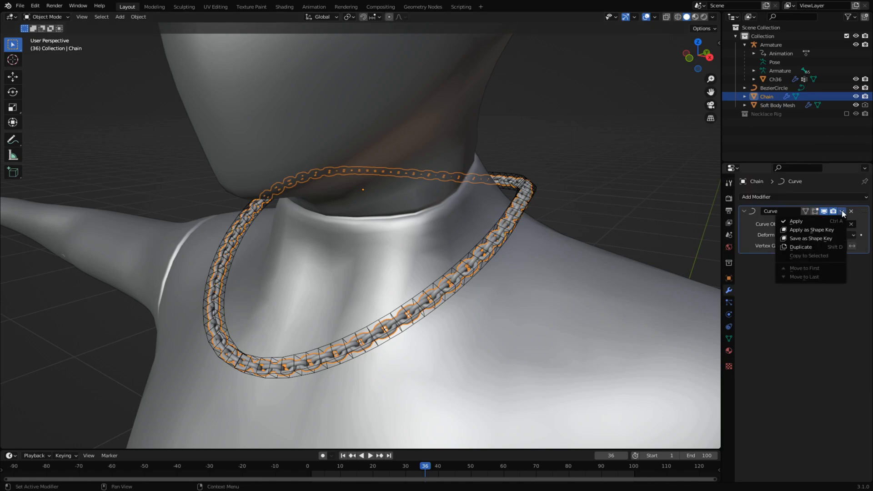
{"action": "left_click", "coordinate": [778, 105]}
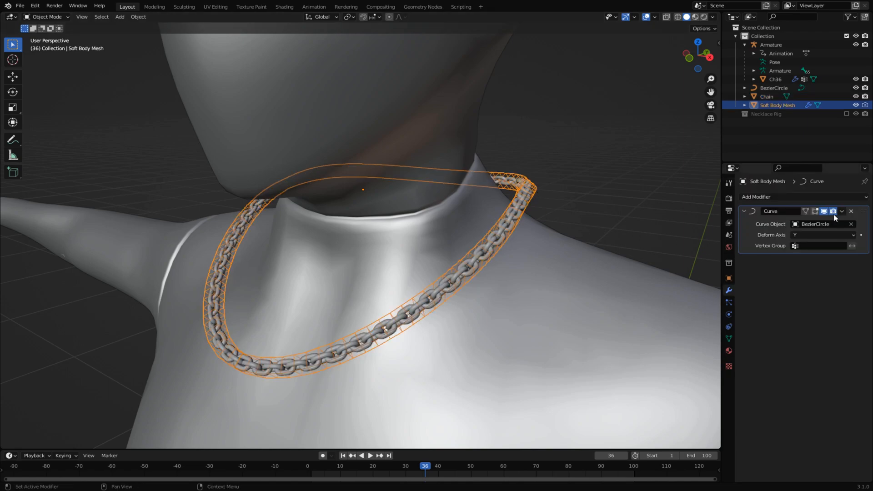
{"action": "key", "text": "Tab"}
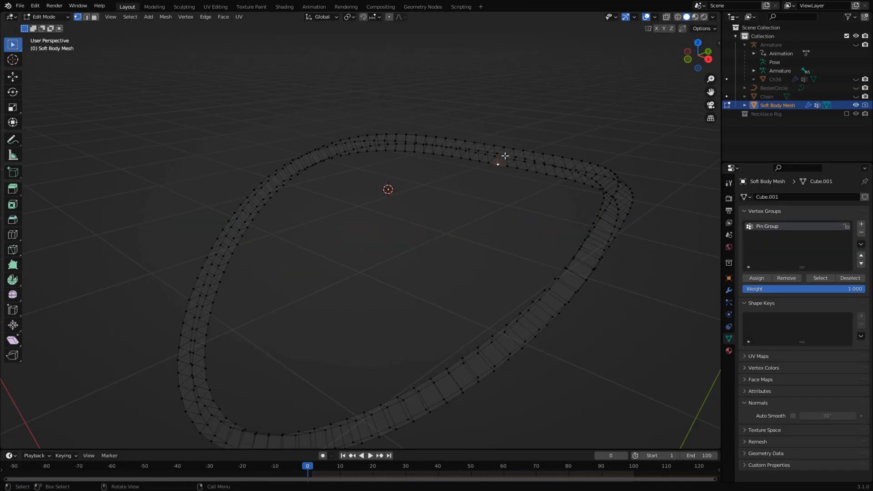
Enable Soft Body physics with Pin Group as the goal vertex group
{"action": "left_click_drag", "start_coordinate": [501, 156], "coordinate": [423, 256]}
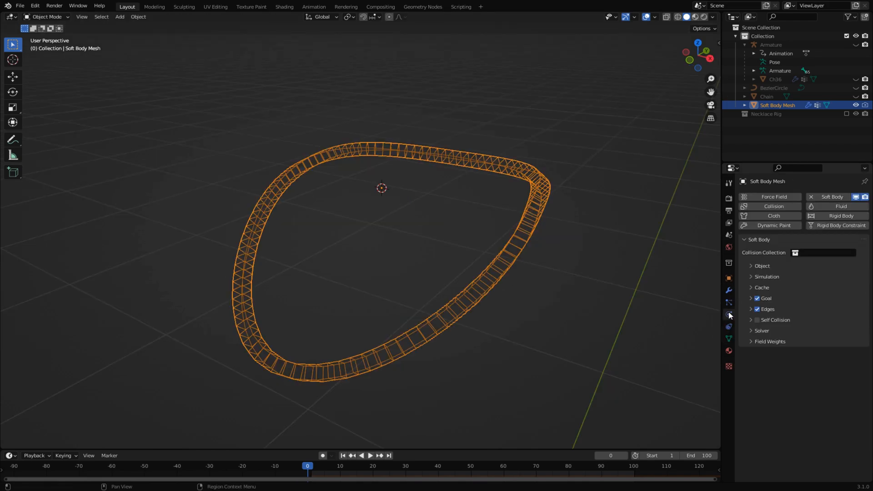
{"action": "left_click", "coordinate": [751, 298]}
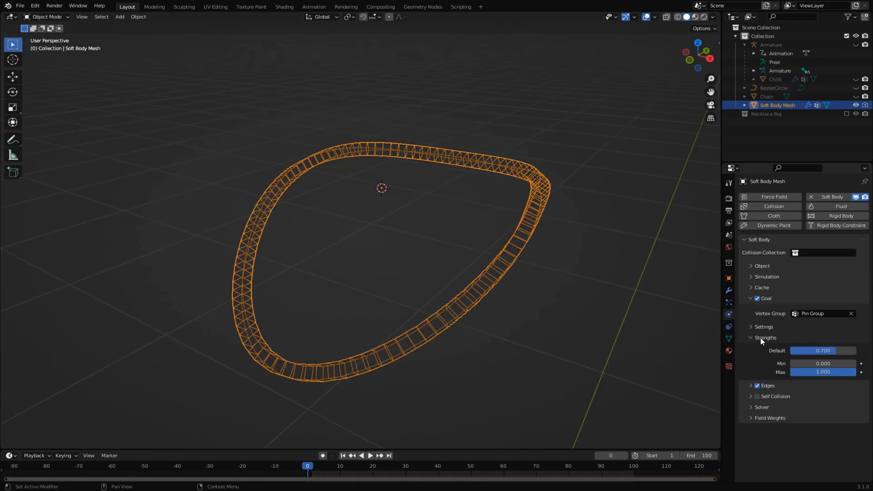
{"action": "left_click", "coordinate": [369, 455]}
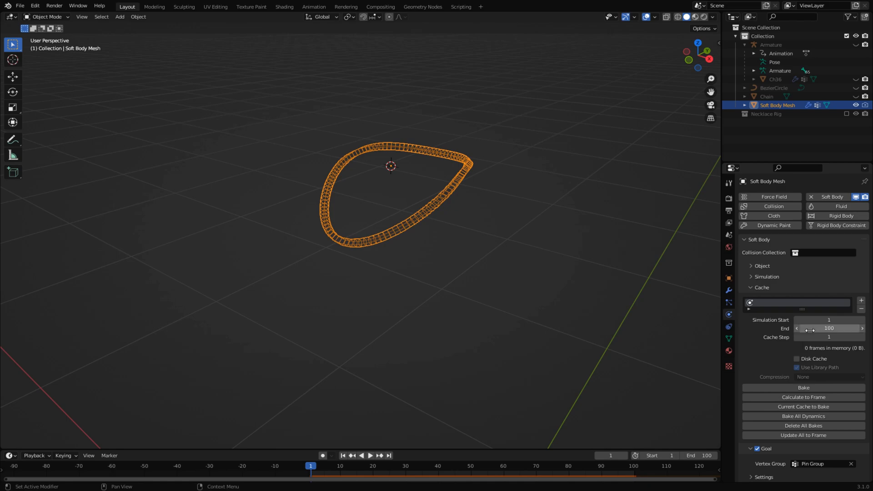
Test-bake the soft body, delete the bake, and hook the mesh to a new Empty
{"action": "left_click", "coordinate": [802, 387]}
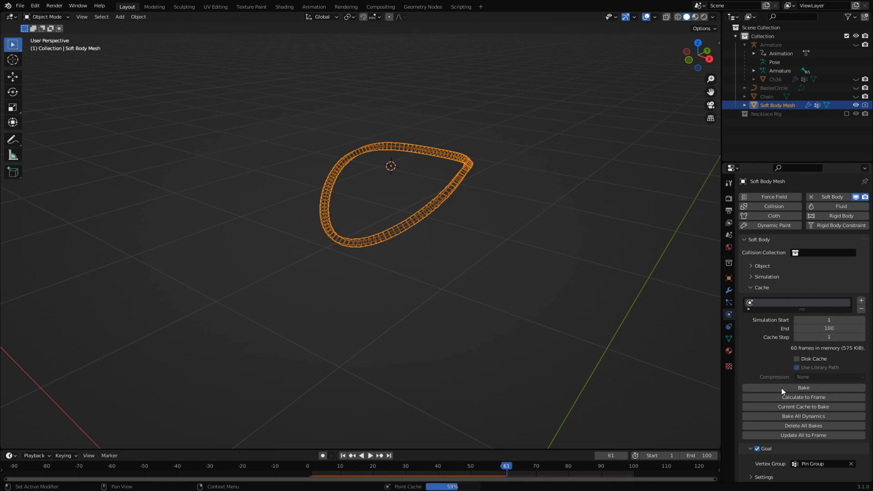
{"action": "left_click", "coordinate": [804, 387]}
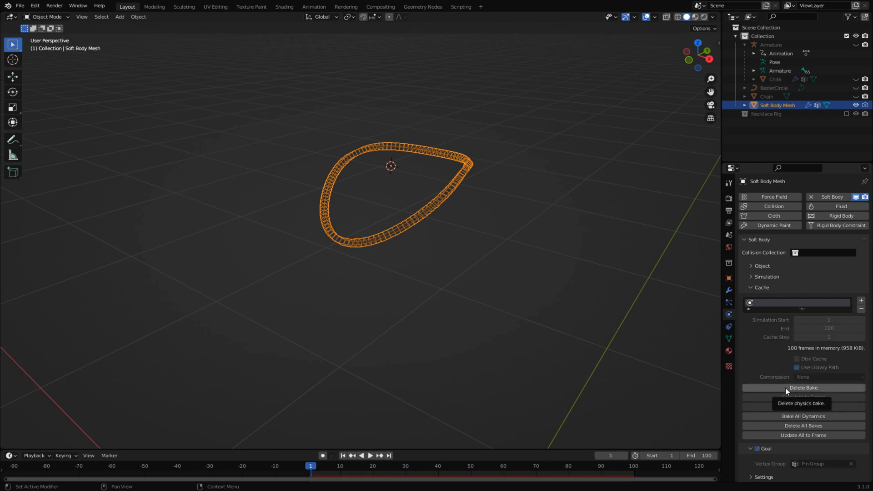
{"action": "left_click", "coordinate": [802, 388]}
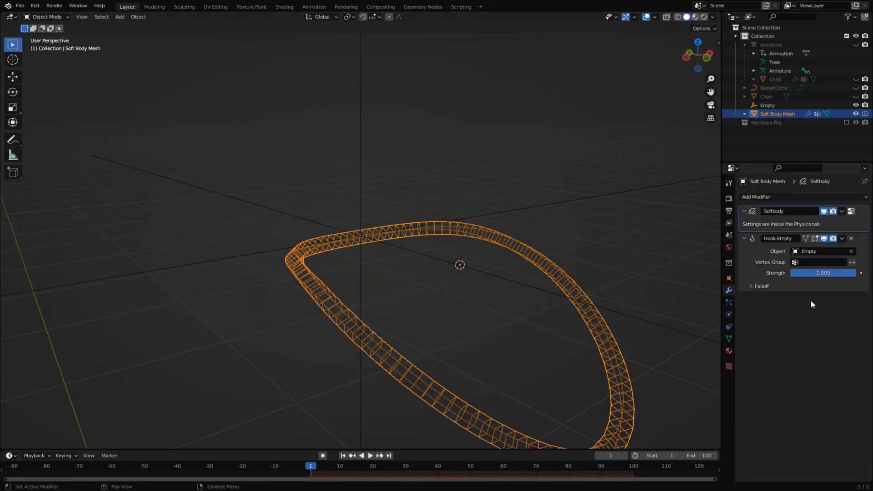
{"action": "left_click", "coordinate": [743, 239]}
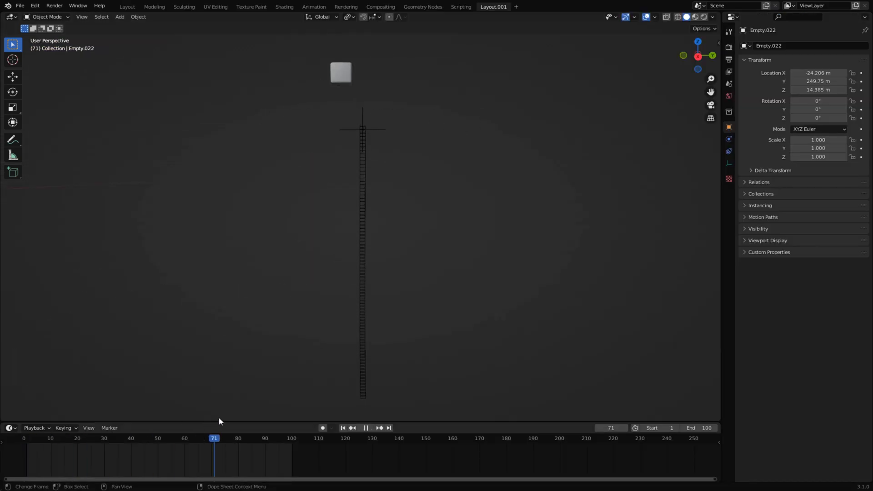
Set the necklace soft body's goal stiffness to 0.999 and goal damping to 50
{"action": "left_click", "coordinate": [366, 428]}
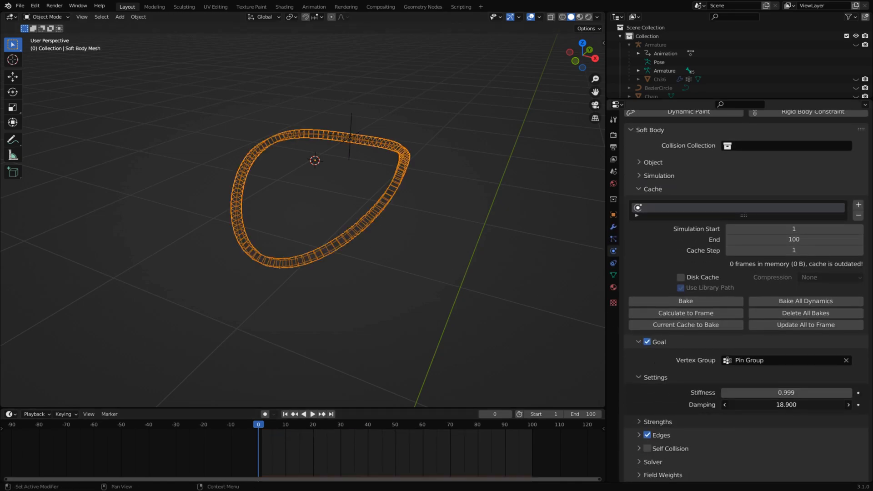
{"action": "left_click", "coordinate": [785, 405]}
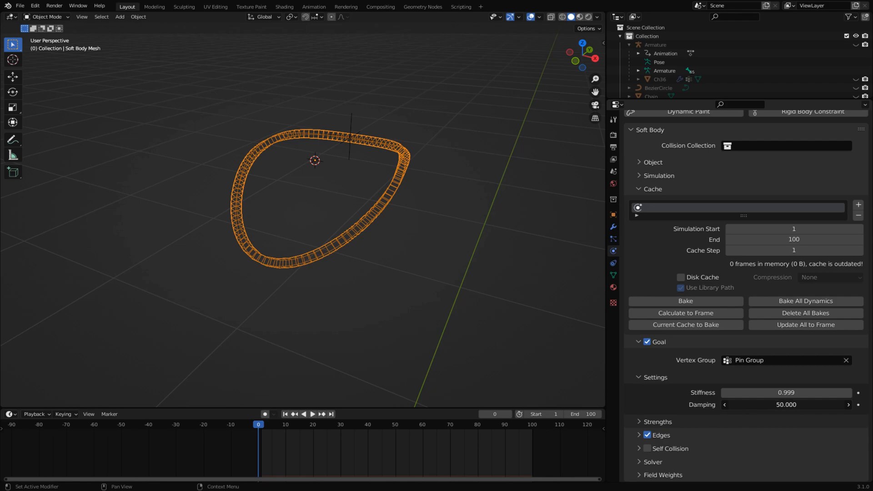
{"action": "left_click", "coordinate": [785, 404]}
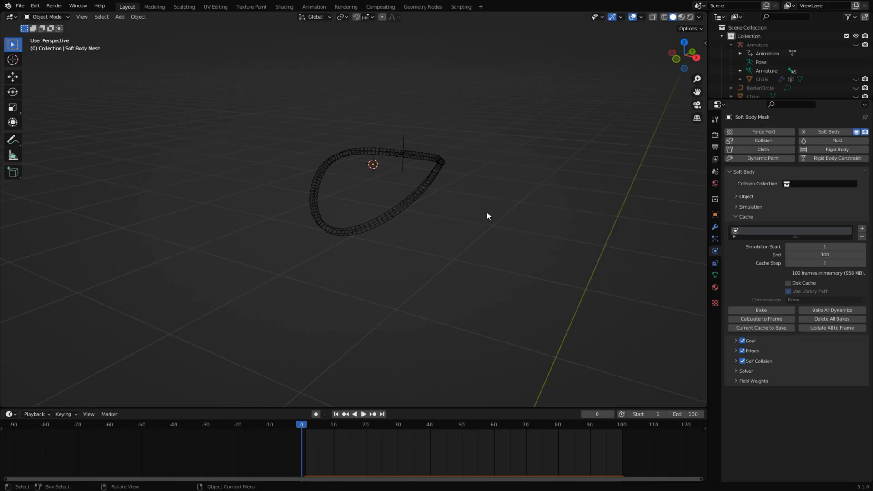
Give the Ch36 body Collision physics with outer and inner thickness 0.001
{"action": "left_click", "coordinate": [761, 80]}
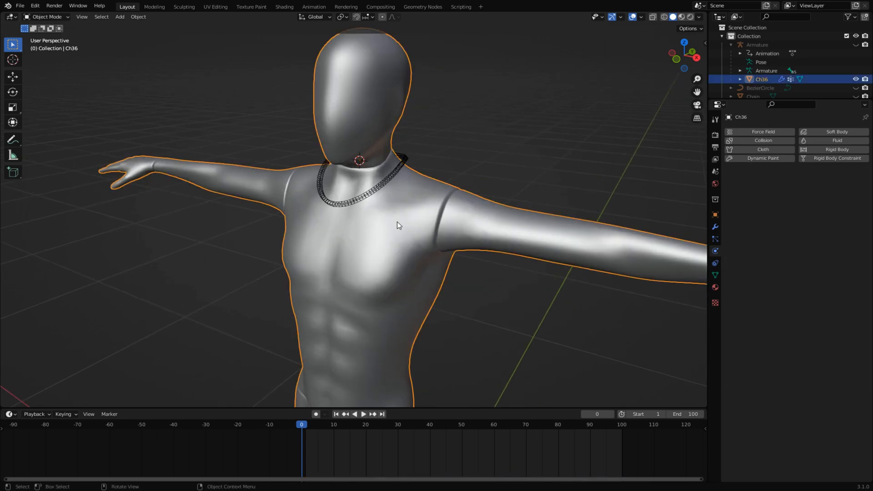
{"action": "left_click", "coordinate": [762, 140]}
{"action": "type", "text": "0.001"}
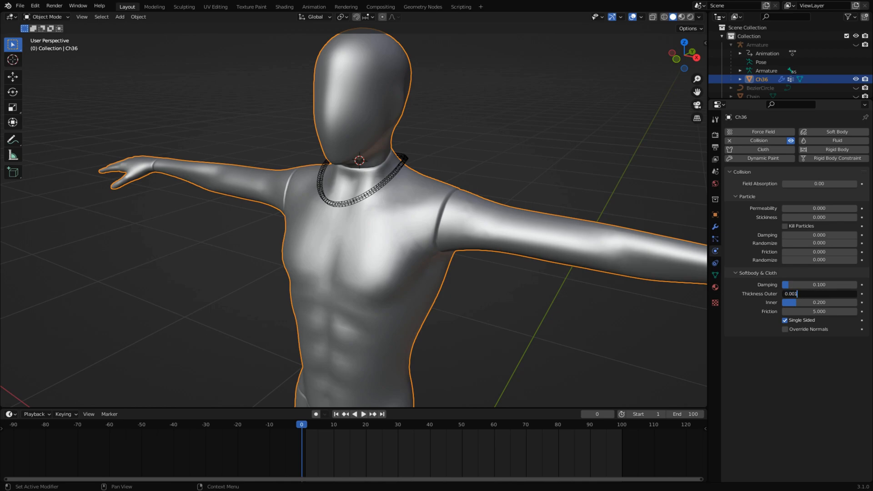
{"action": "left_click_drag", "start_coordinate": [818, 303], "coordinate": [830, 302]}
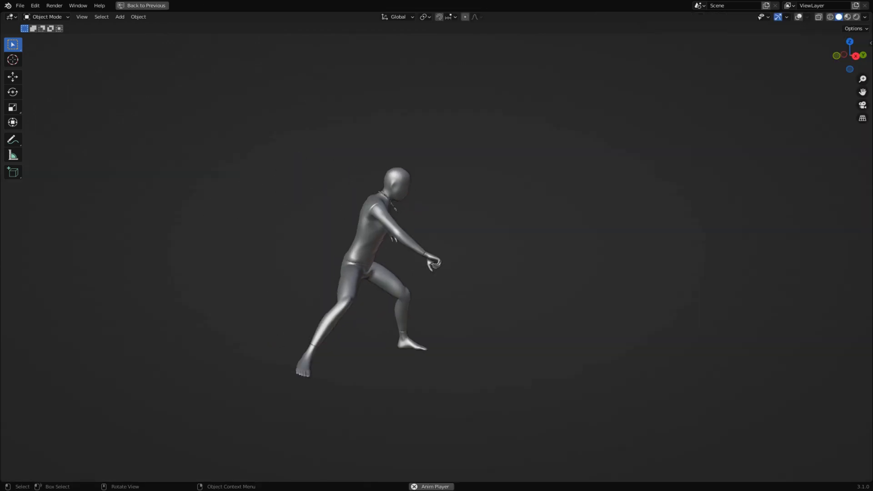
Enable Self Collision on Soft Body Mesh and rebake the necklace over 100 frames
{"action": "left_click", "coordinate": [145, 5]}
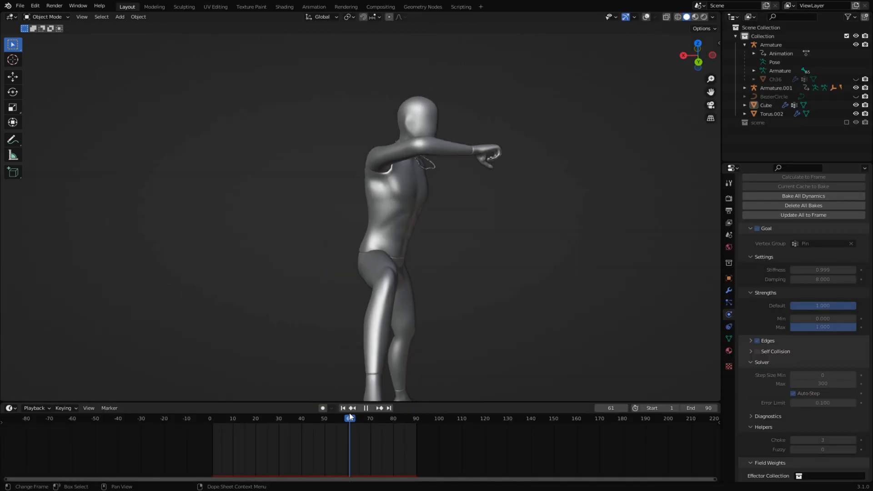
{"action": "left_click", "coordinate": [365, 408]}
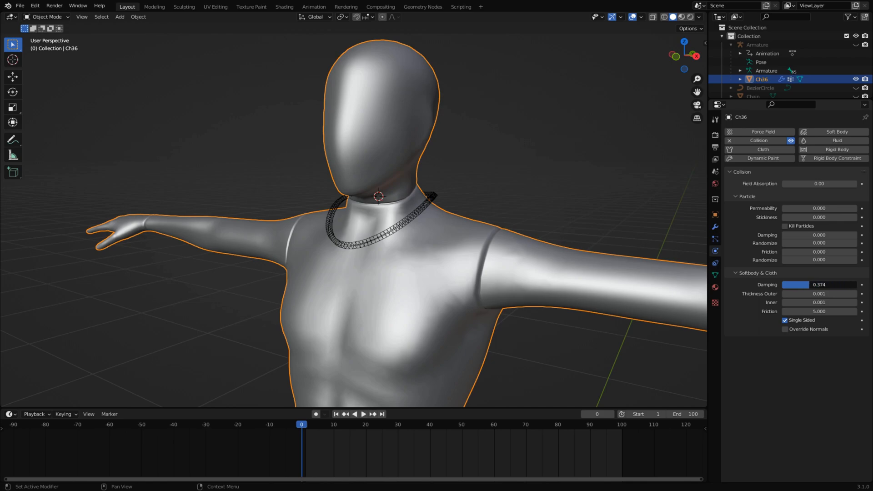
{"action": "left_click_drag", "start_coordinate": [796, 285], "coordinate": [844, 284]}
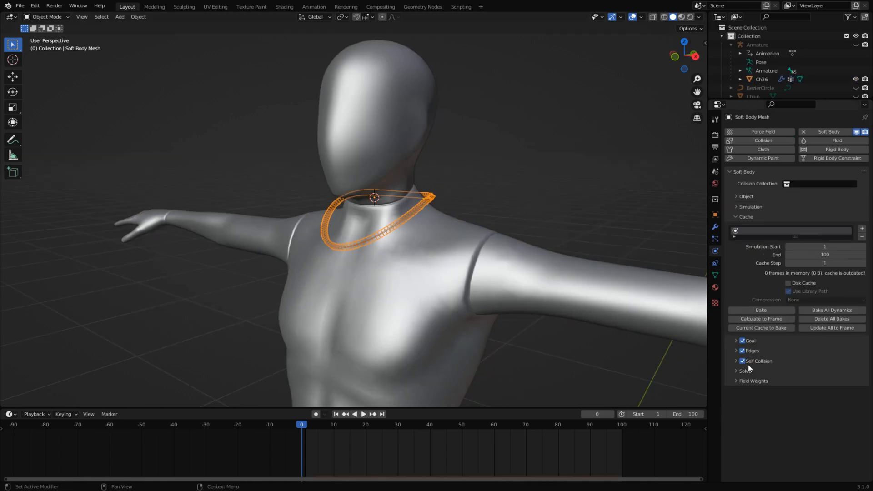
{"action": "left_click", "coordinate": [742, 361]}
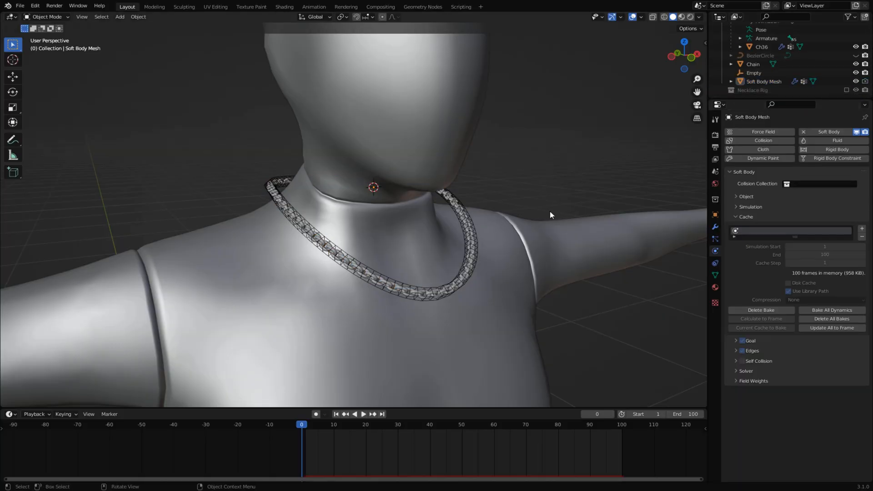
Bind a Surface Deform modifier on Chain to Soft Body Mesh and play the animation
{"action": "left_click", "coordinate": [753, 64]}
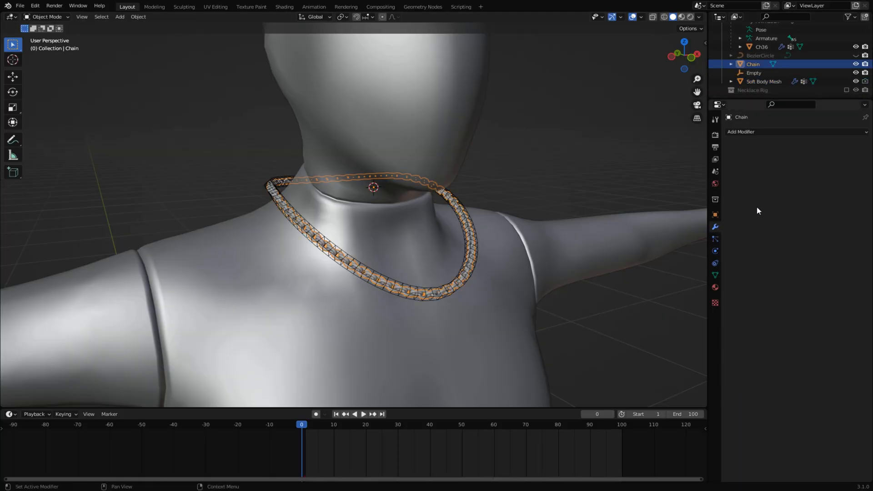
{"action": "left_click", "coordinate": [741, 132]}
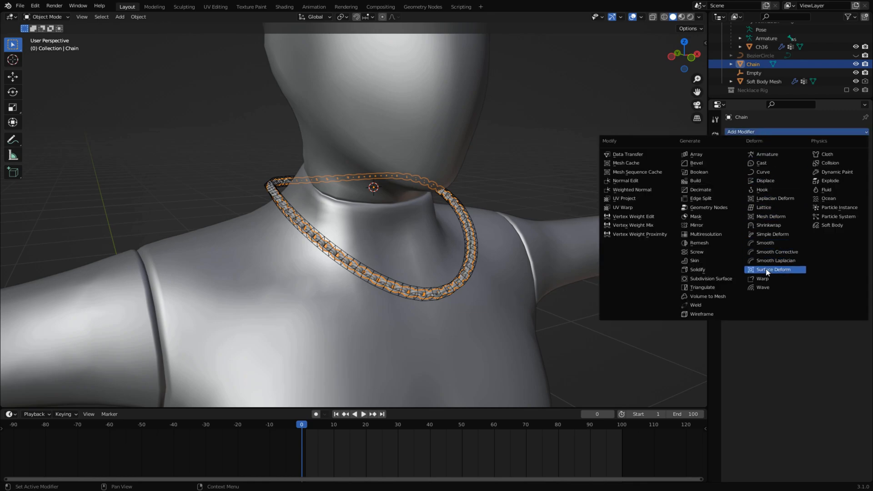
{"action": "left_click", "coordinate": [773, 270]}
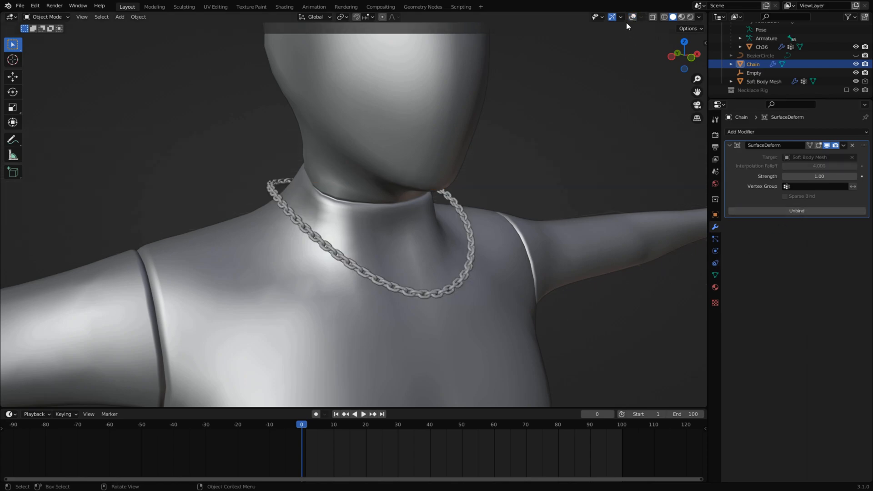
{"action": "left_click", "coordinate": [364, 414]}
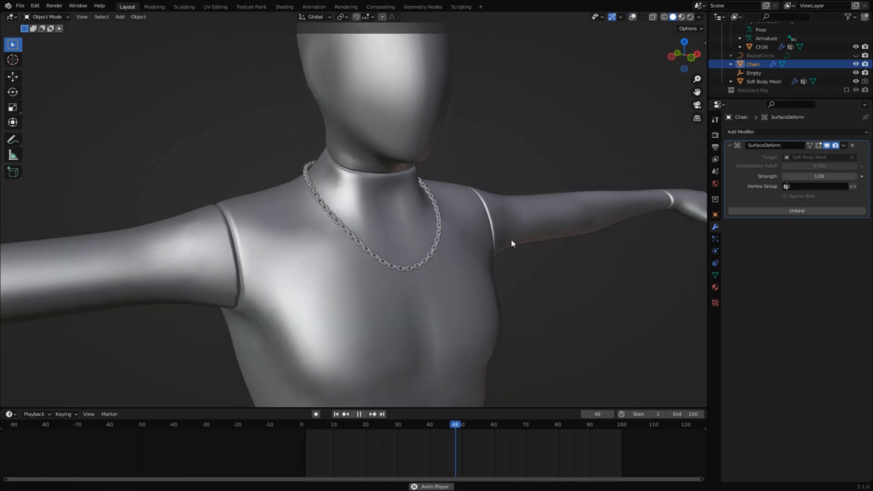
{"action": "left_click", "coordinate": [360, 413]}
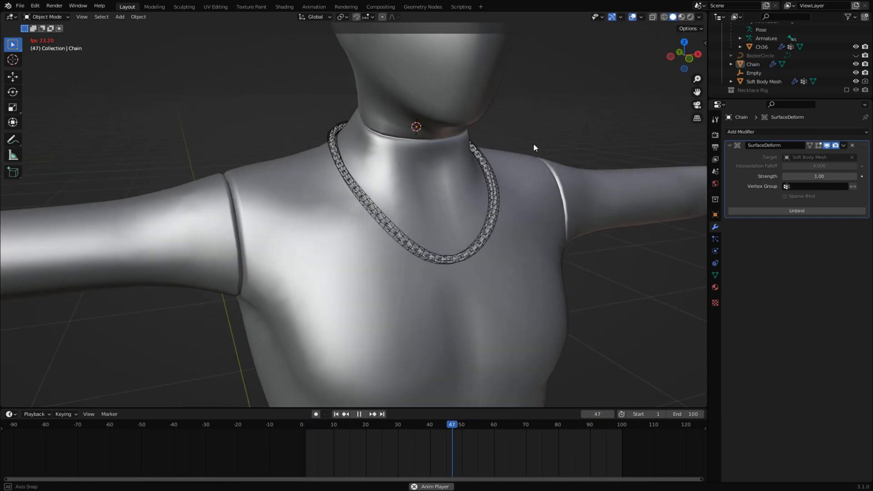
{"action": "left_click", "coordinate": [515, 6]}
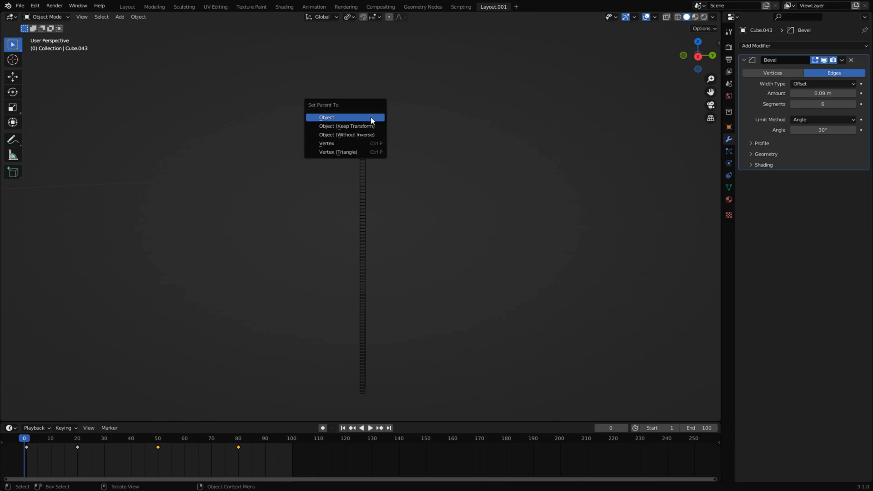
Parent the selected pieces to the active object and select the character's armature
{"action": "left_click", "coordinate": [371, 427]}
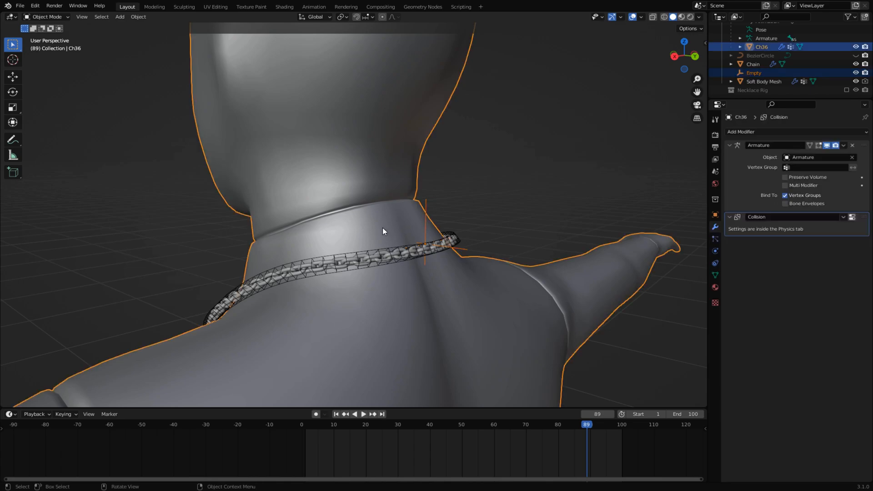
{"action": "key", "text": "Tab"}
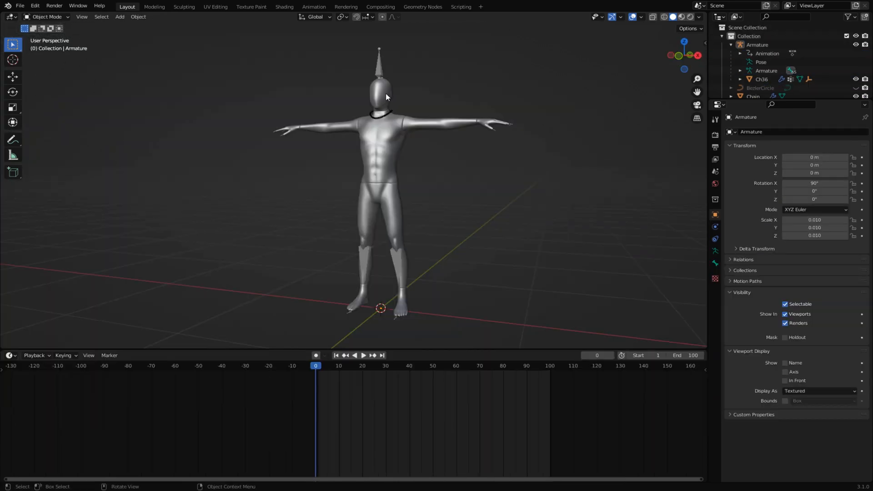
{"action": "left_click", "coordinate": [47, 16]}
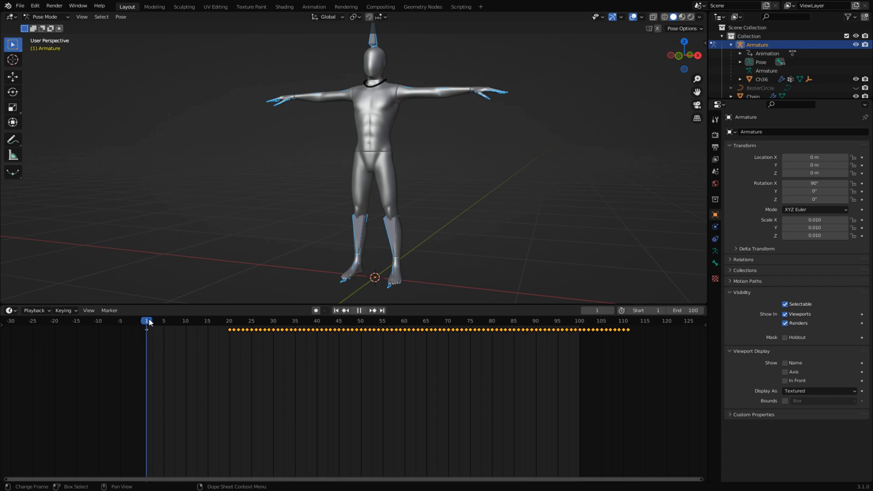
Play and scrub the walk animation along the timeline in Pose Mode
{"action": "left_click", "coordinate": [283, 320]}
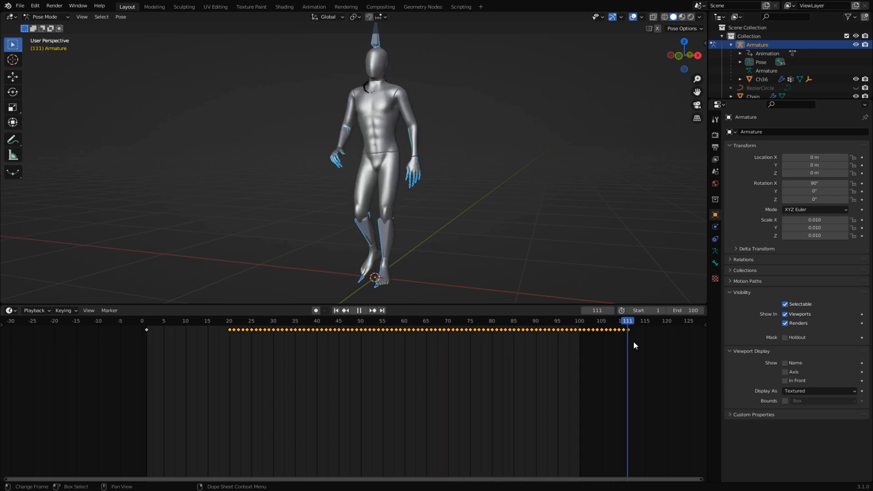
{"action": "left_click", "coordinate": [408, 320]}
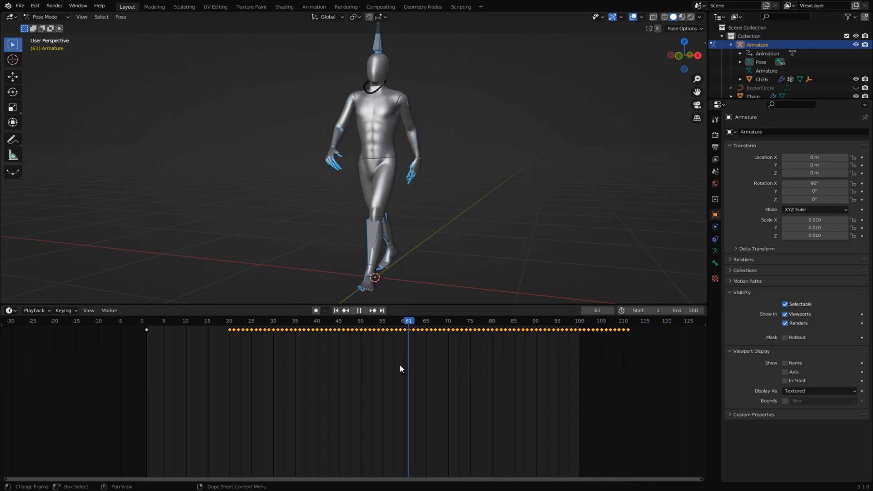
{"action": "left_click", "coordinate": [334, 310]}
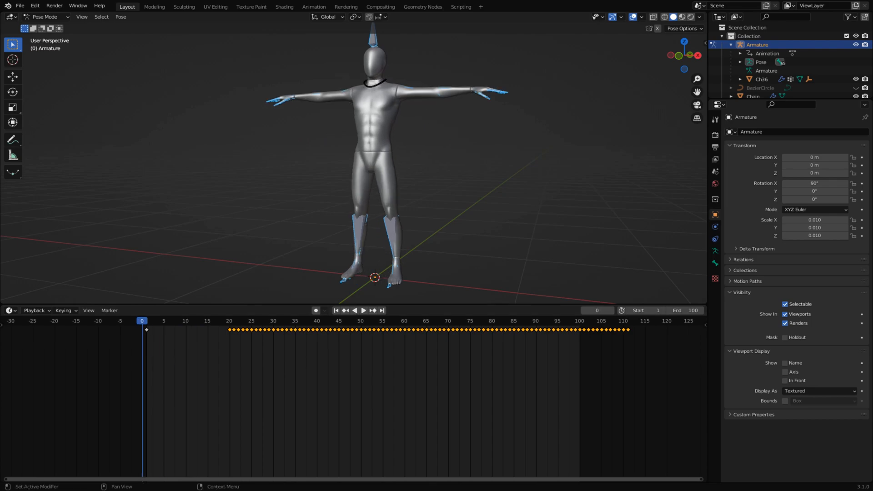
{"action": "left_click", "coordinate": [181, 320]}
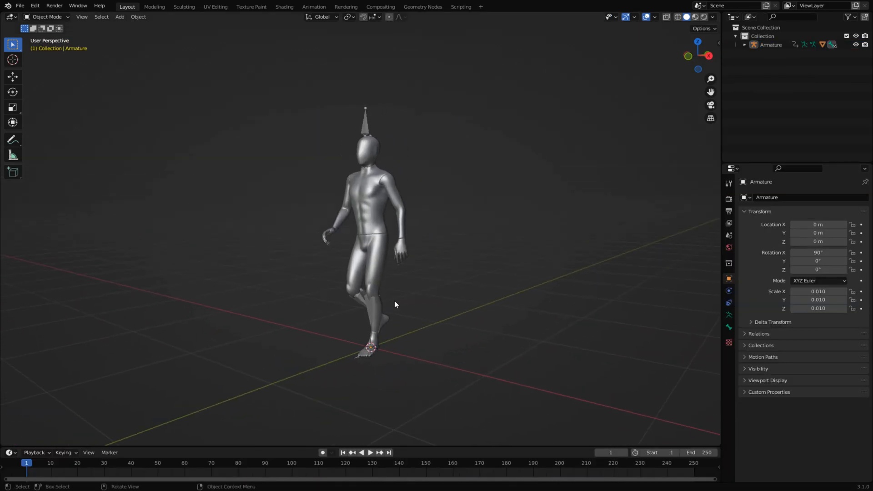
Extend the scene end to frame 111 and bake the Soft Body Mesh cache
{"action": "left_click", "coordinate": [47, 16]}
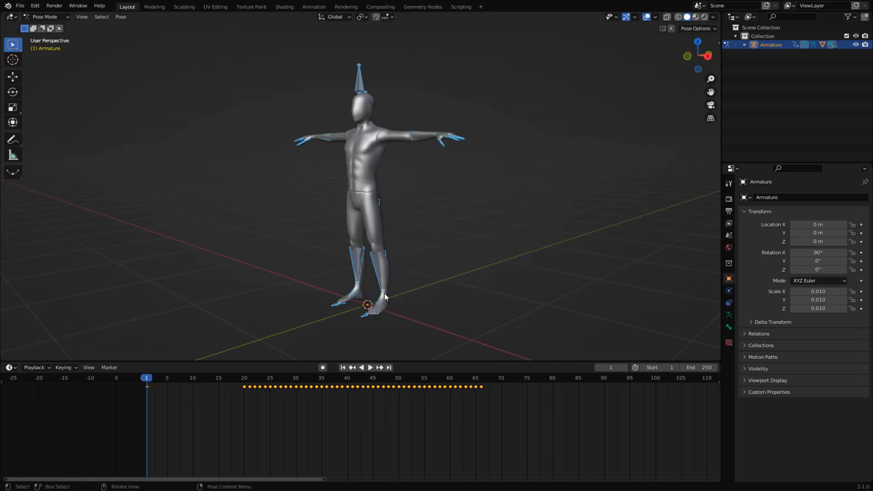
{"action": "left_click", "coordinate": [366, 367]}
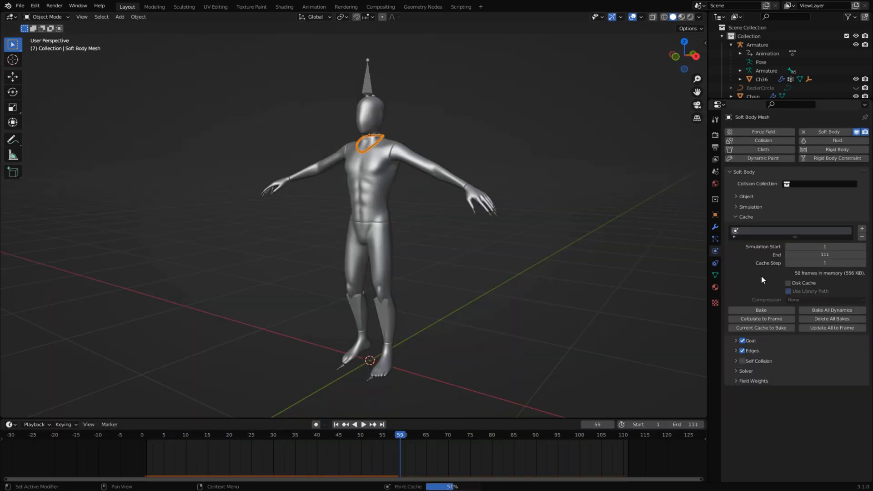
Delete the bake, set the Gravity field weight to 0.445, and recache 111 frames
{"action": "left_click", "coordinate": [363, 424]}
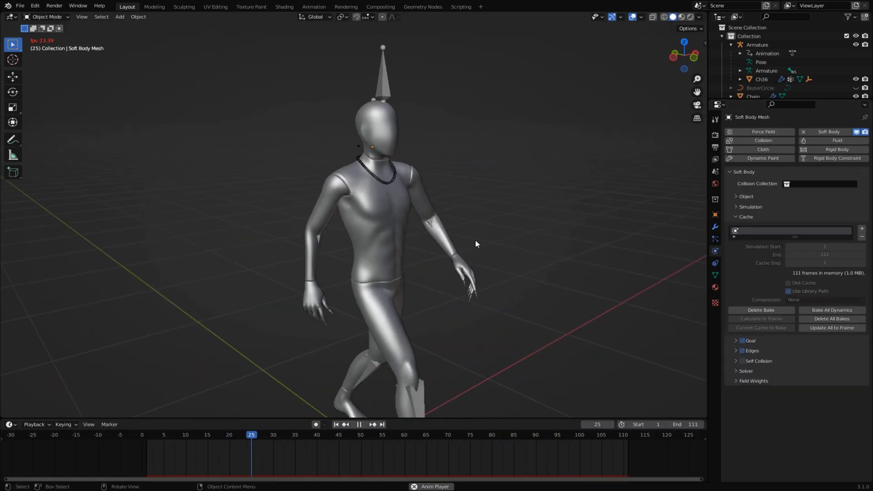
{"action": "left_click", "coordinate": [358, 425]}
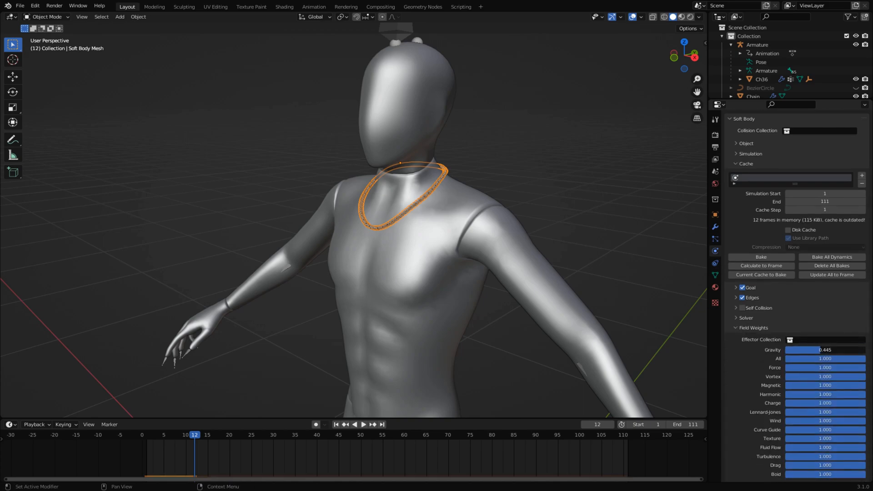
{"action": "left_click", "coordinate": [363, 424]}
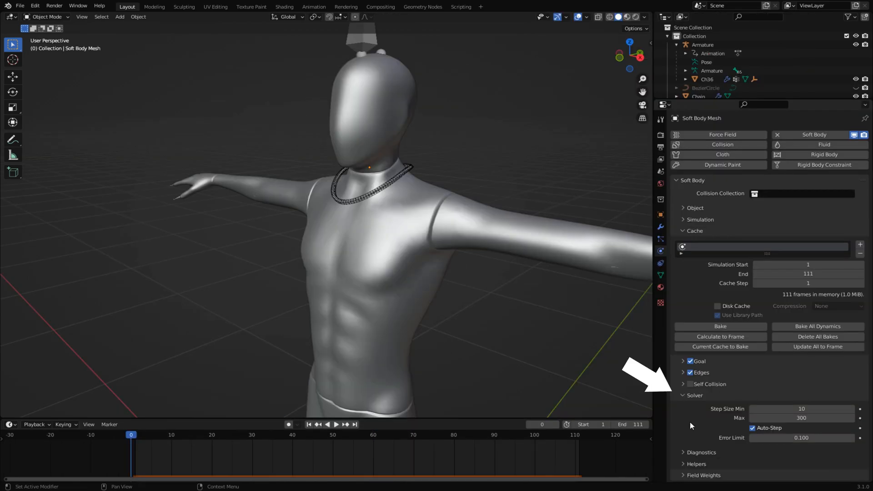
{"action": "mouse_move", "coordinate": [801, 408]}
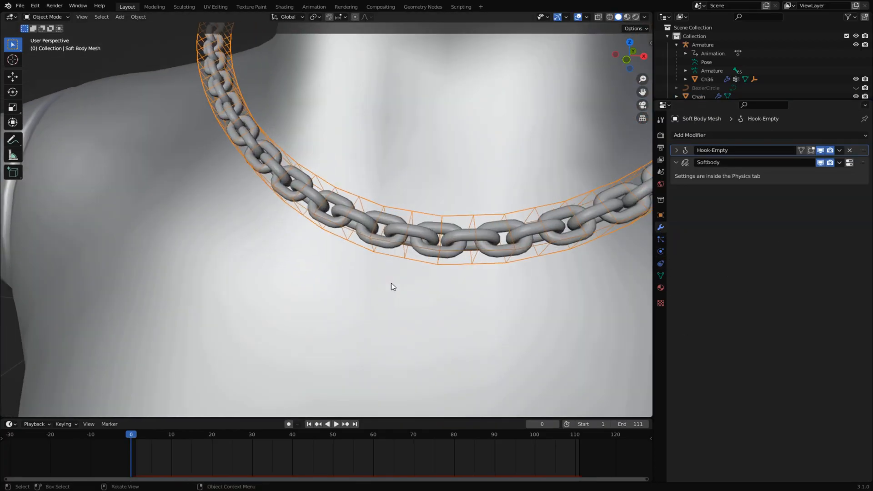
Vertex-parent the empty to the hanging strip vertices of the Soft Body Mesh cage
{"action": "key", "text": "Tab"}
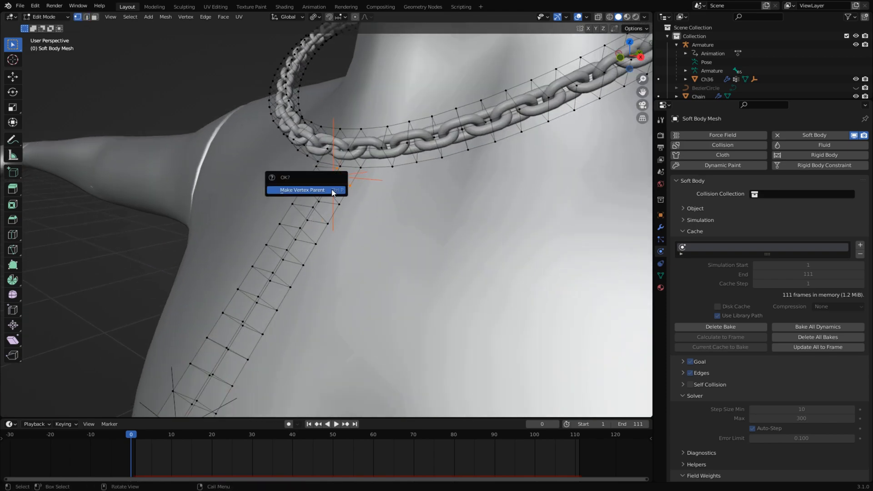
{"action": "left_click", "coordinate": [301, 191]}
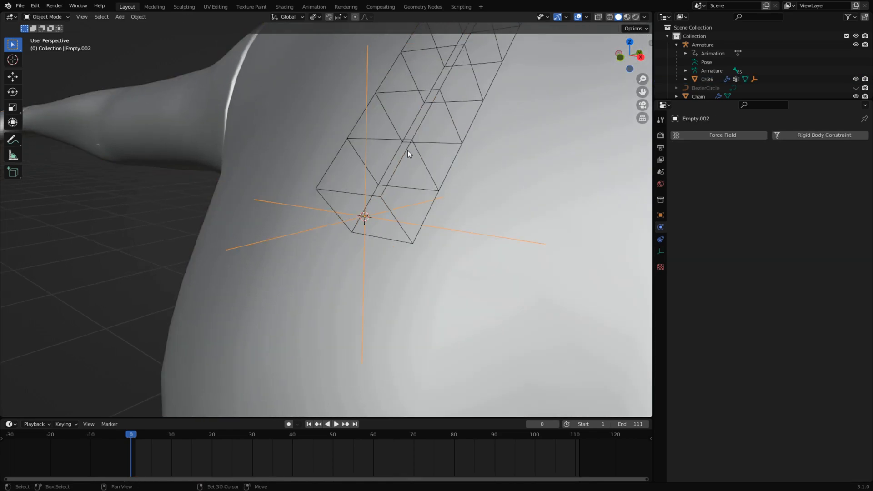
{"action": "left_click", "coordinate": [335, 424]}
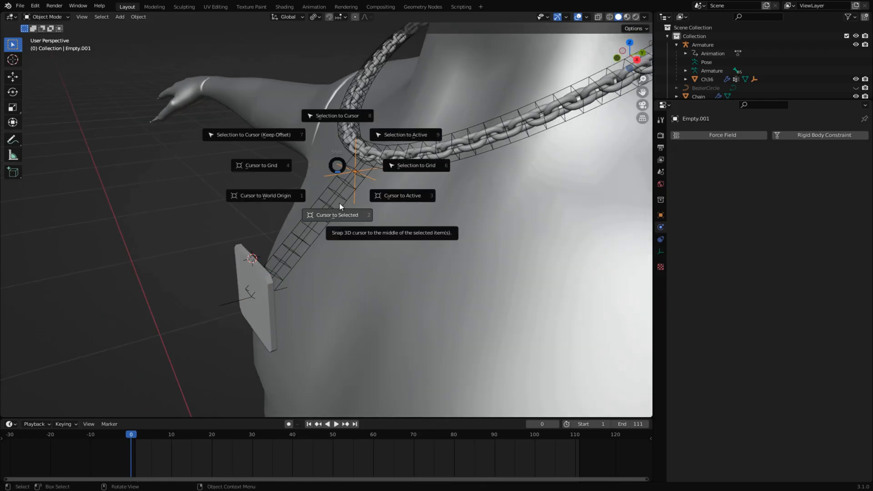
Snap the 3D cursor to the empty and add a constraint to the Cube pendant
{"action": "left_click", "coordinate": [337, 115]}
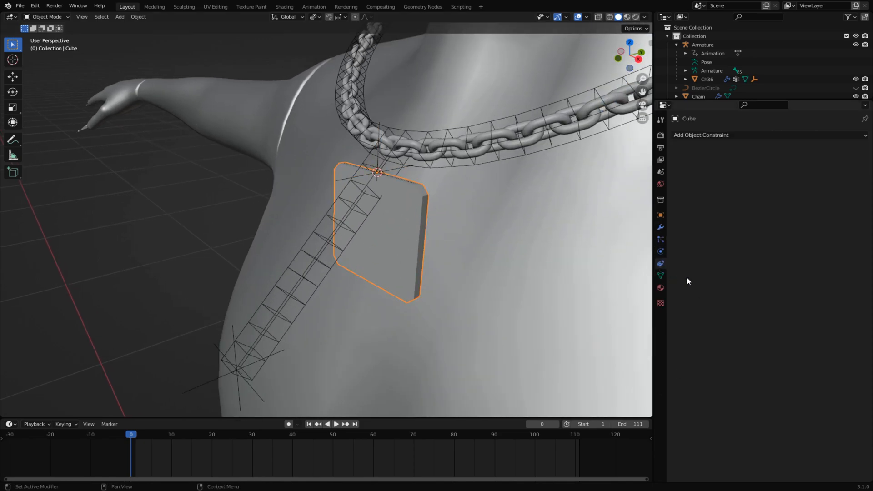
{"action": "left_click", "coordinate": [702, 135]}
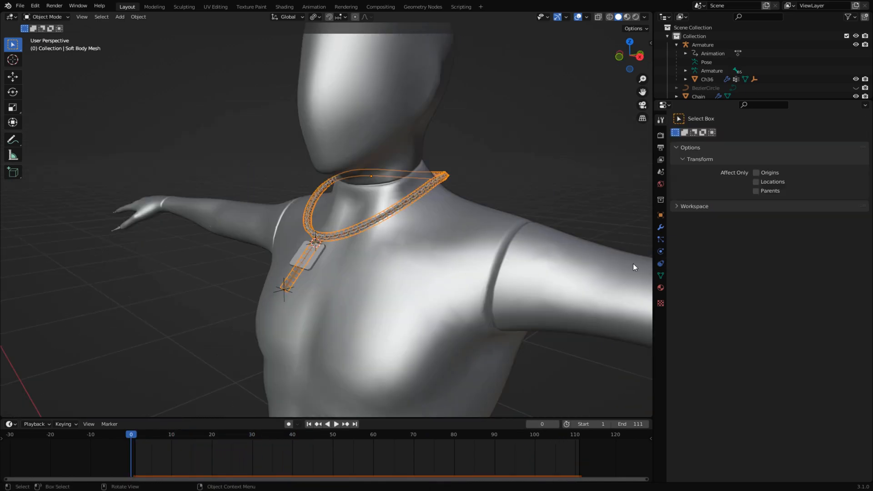
Assign the selected chain vertices to the Mass vertex group at weight 0.750
{"action": "left_click", "coordinate": [661, 263]}
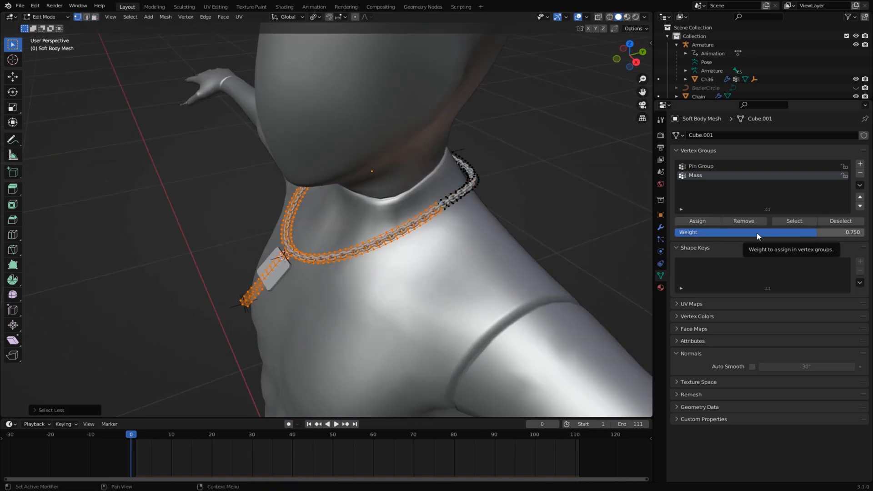
{"action": "left_click", "coordinate": [697, 221]}
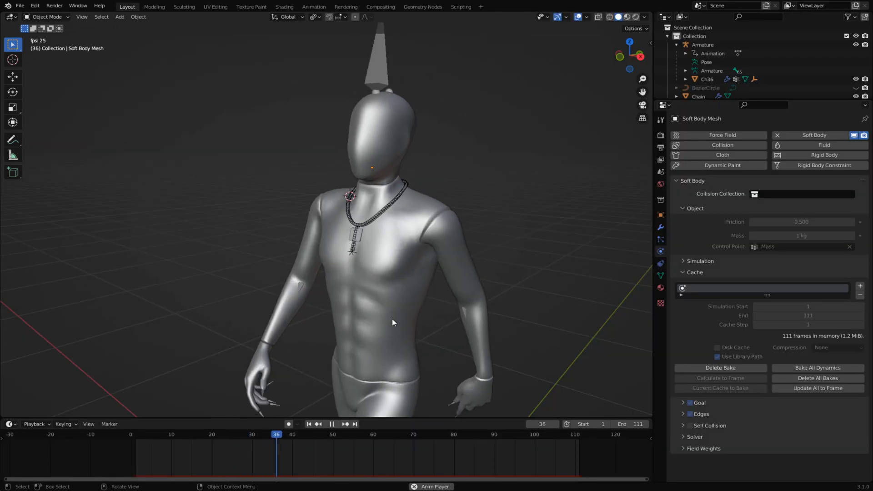
Use Mass as the soft body Control Point, bake, and play the swinging pendant
{"action": "left_click", "coordinate": [331, 424]}
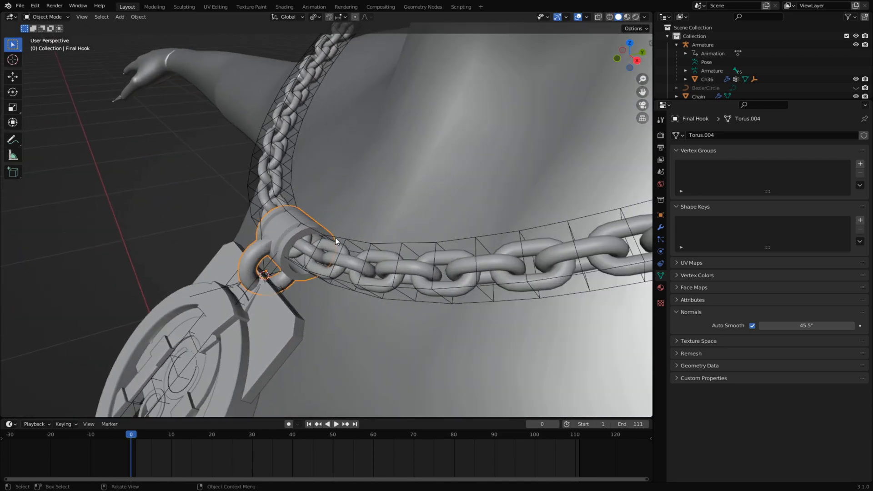
Key Final Pendant at frames 38 and 42, then play the baked necklace simulation
{"action": "key", "text": "Tab"}
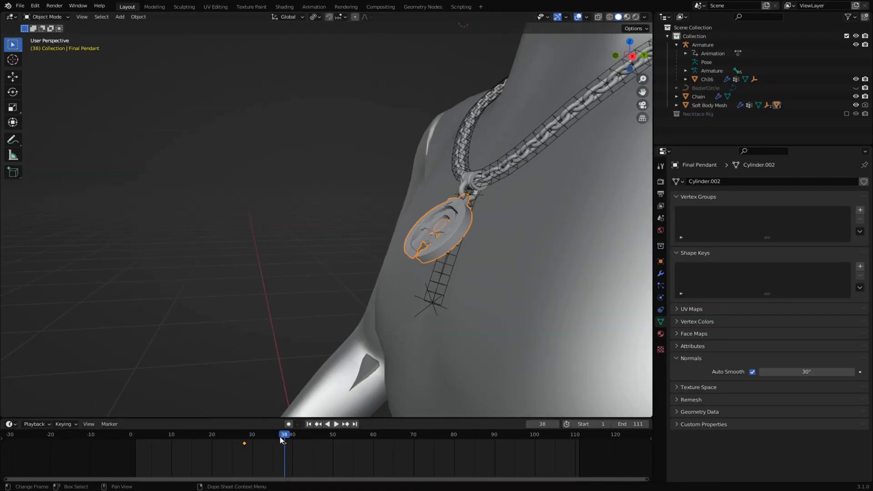
{"action": "left_click", "coordinate": [336, 424]}
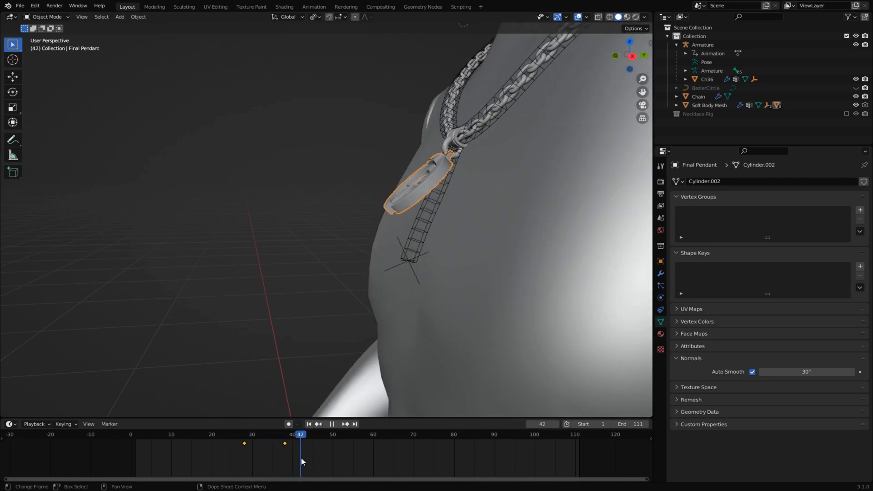
{"action": "left_click", "coordinate": [297, 434]}
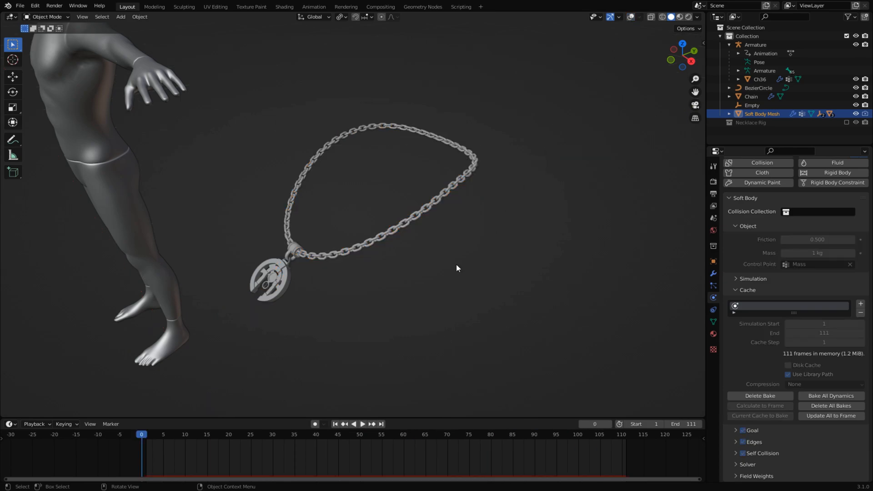
{"action": "left_click", "coordinate": [361, 424]}
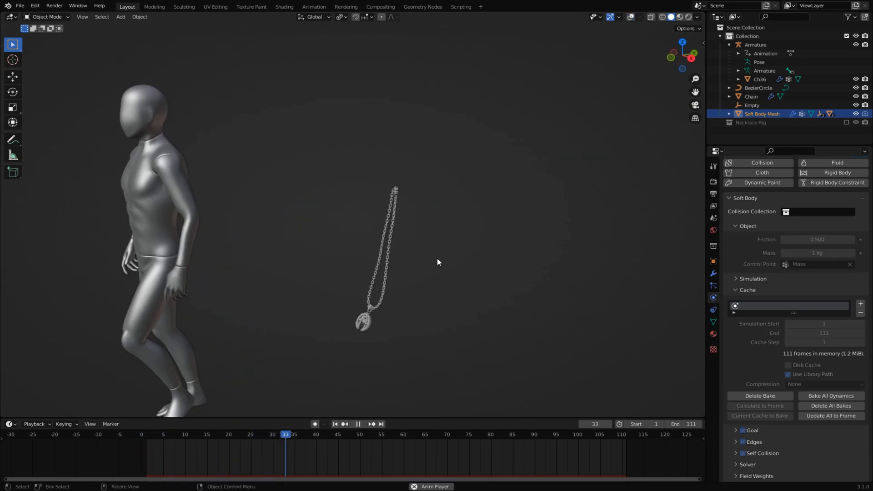